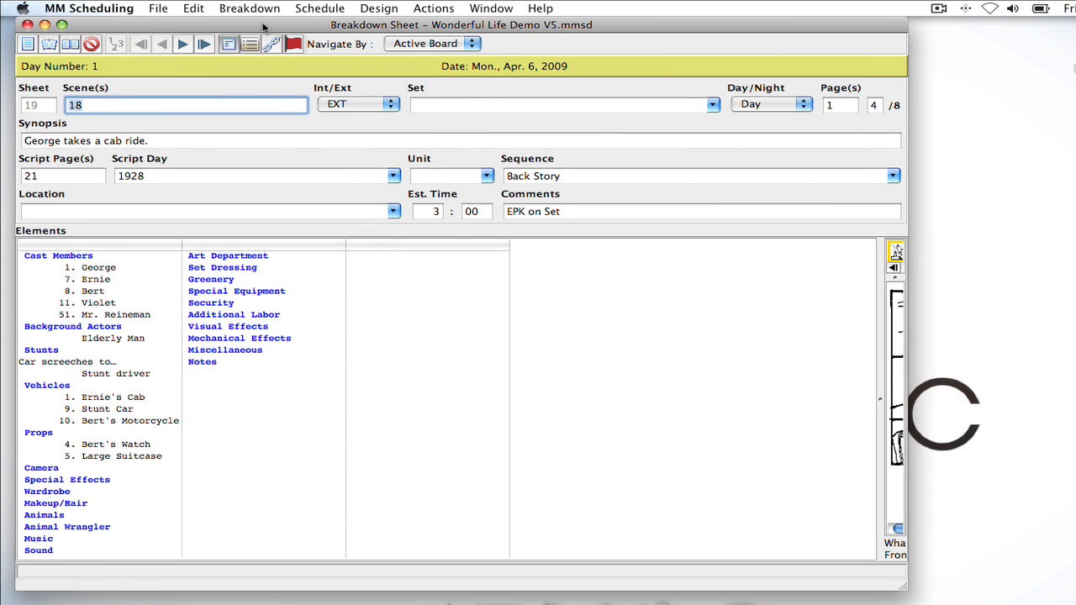
{"action": "mouse_move", "coordinate": [251, 52]}
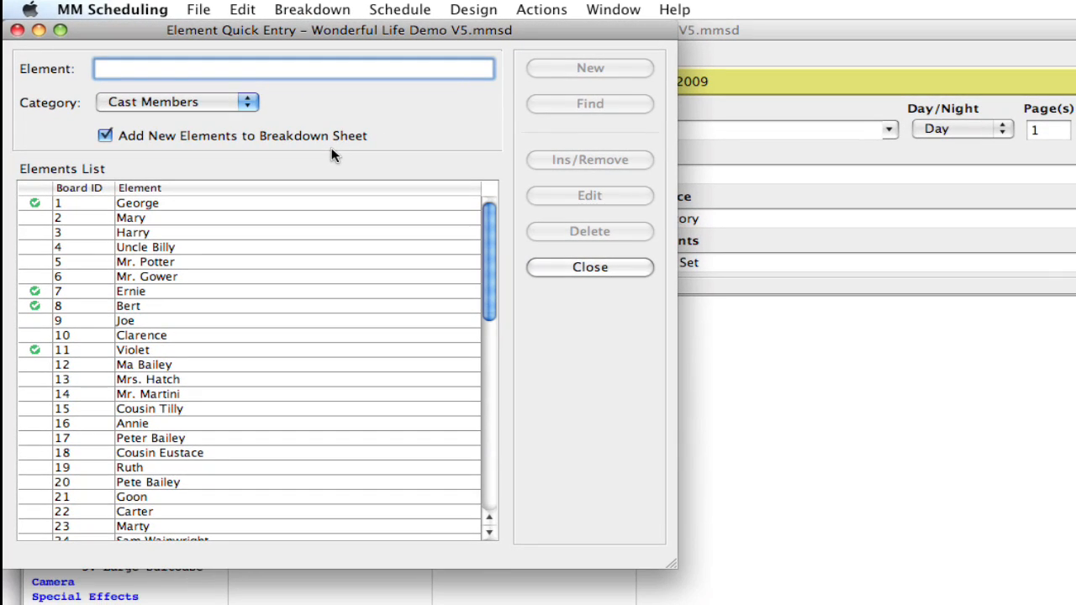
Close the Element Quick Entry window and bring it back with Cmd+E.
{"action": "left_click", "coordinate": [588, 266]}
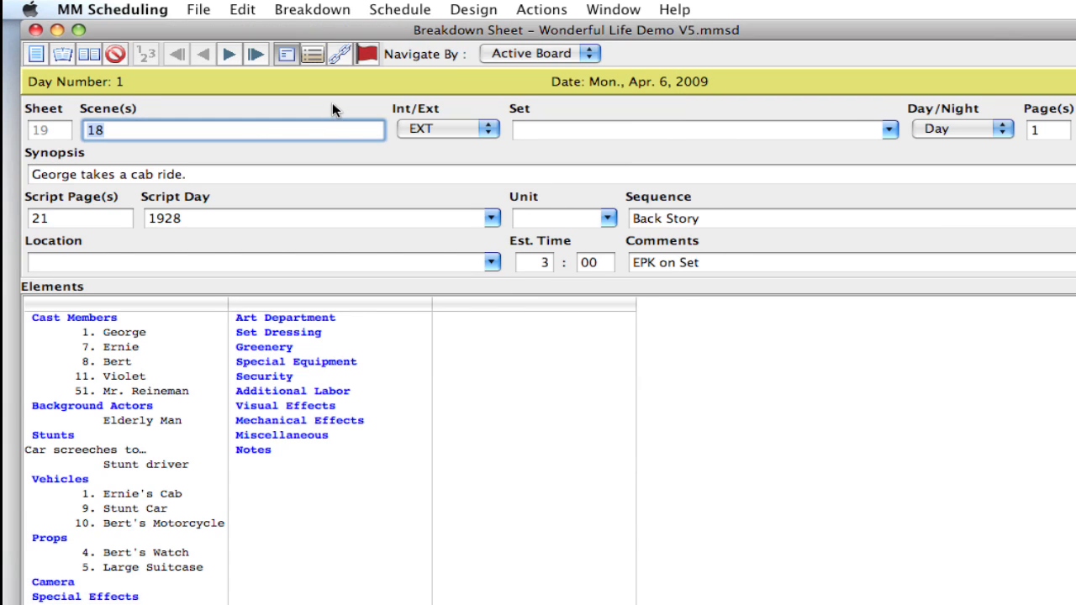
{"action": "key", "text": "cmd+e"}
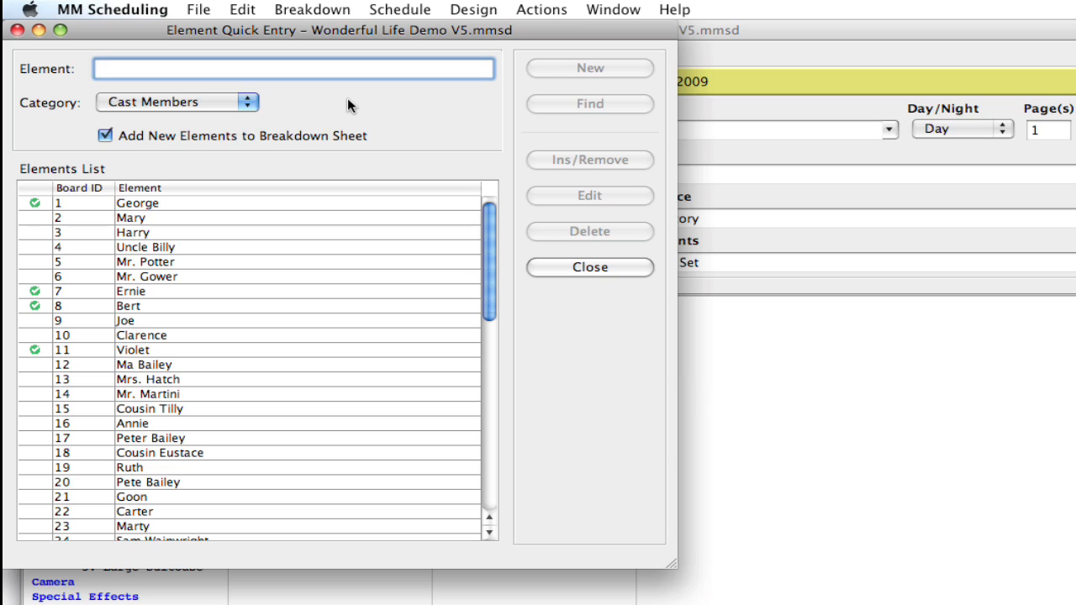
{"action": "mouse_move", "coordinate": [316, 108]}
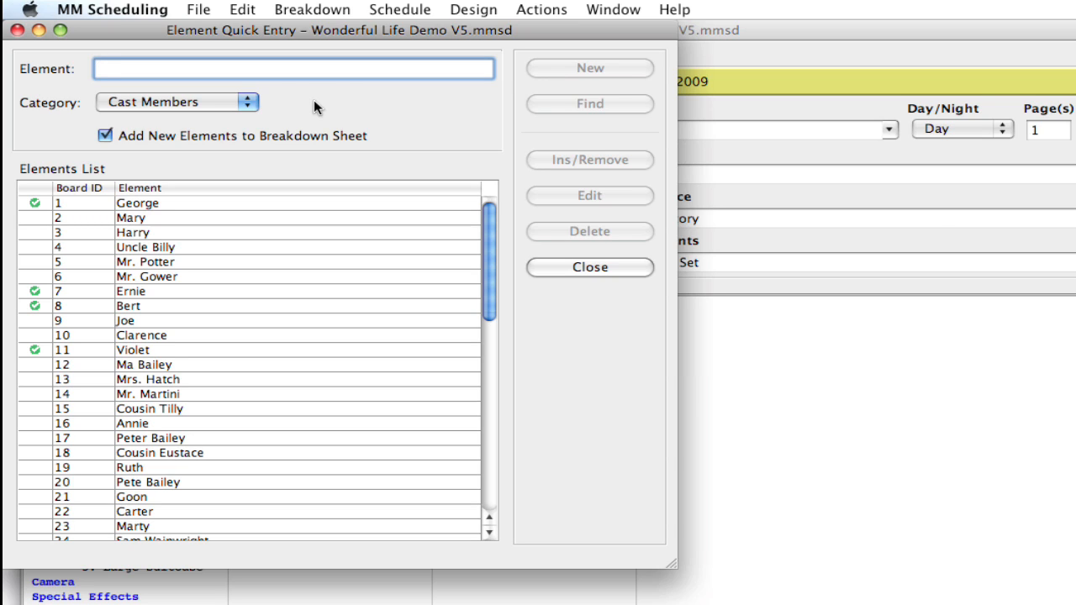
{"action": "mouse_move", "coordinate": [284, 111]}
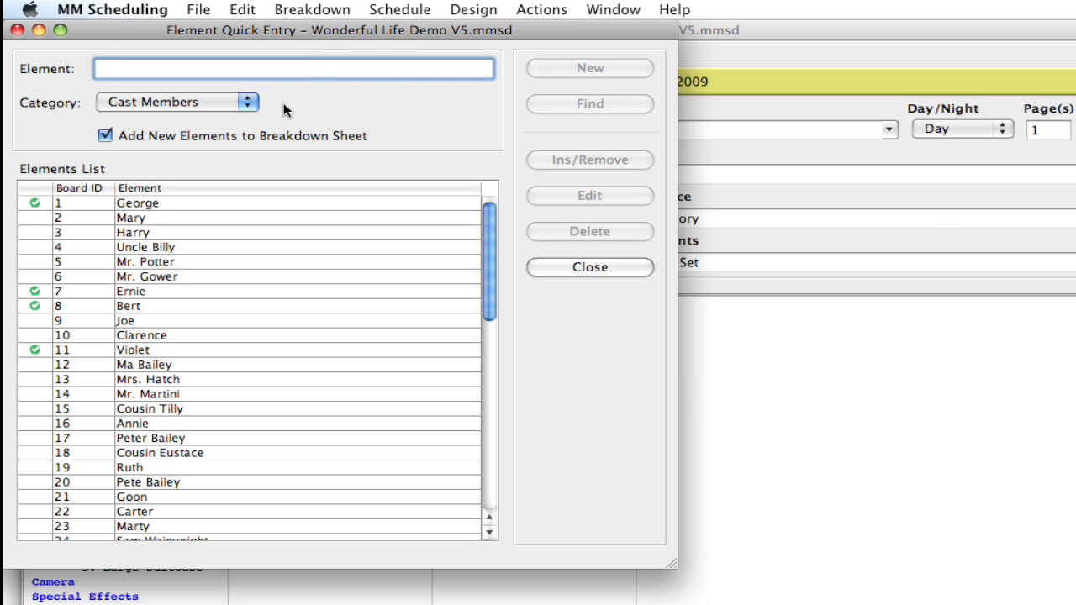
{"action": "mouse_move", "coordinate": [304, 112]}
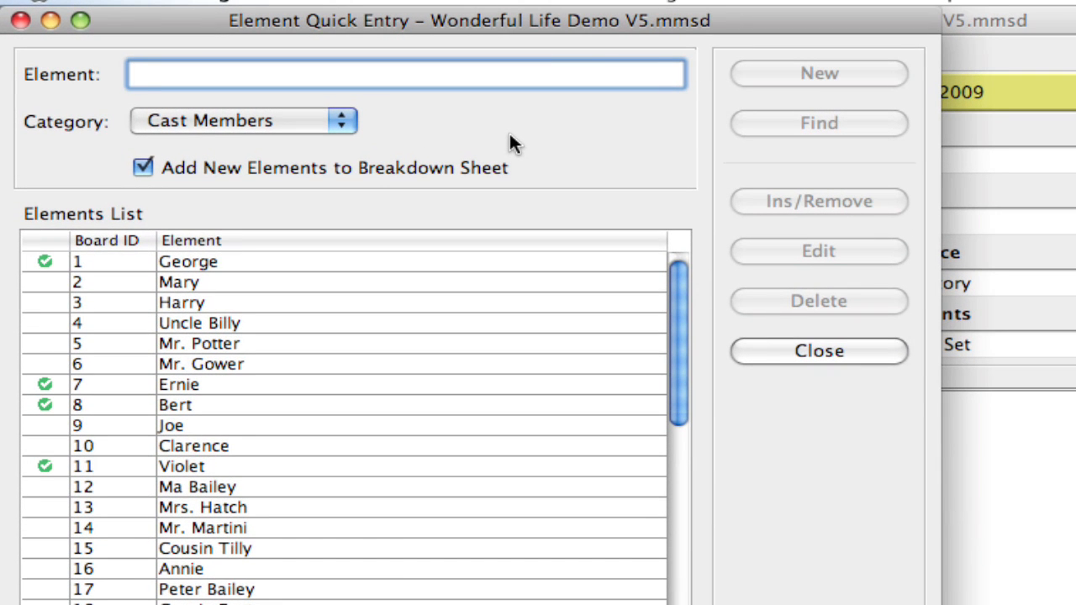
Filter the cast member list down to George using the Element field and Find.
{"action": "type", "text": "Ge"}
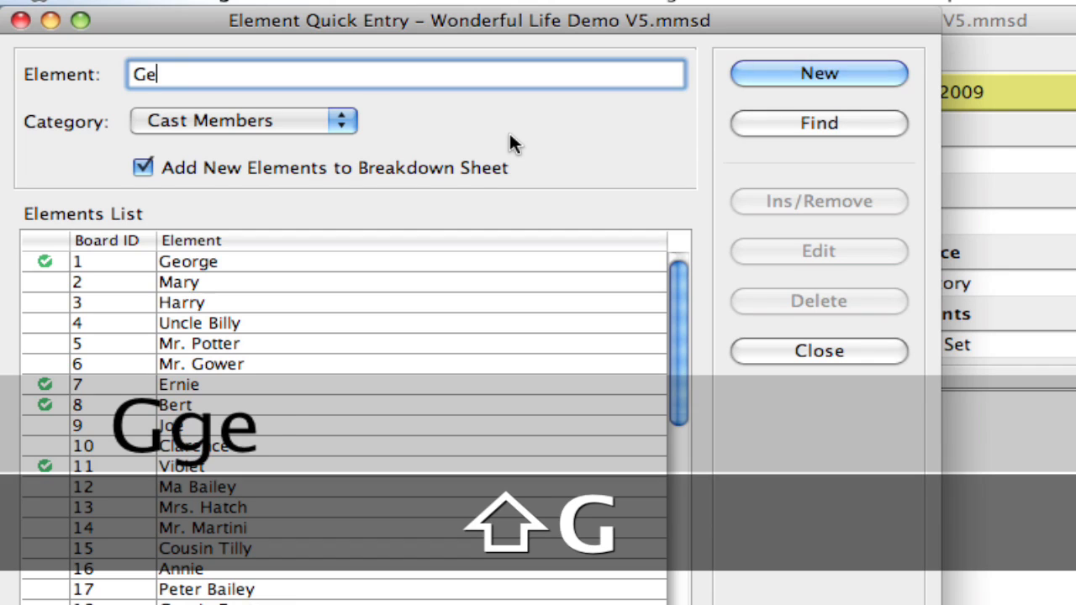
{"action": "type", "text": "orge"}
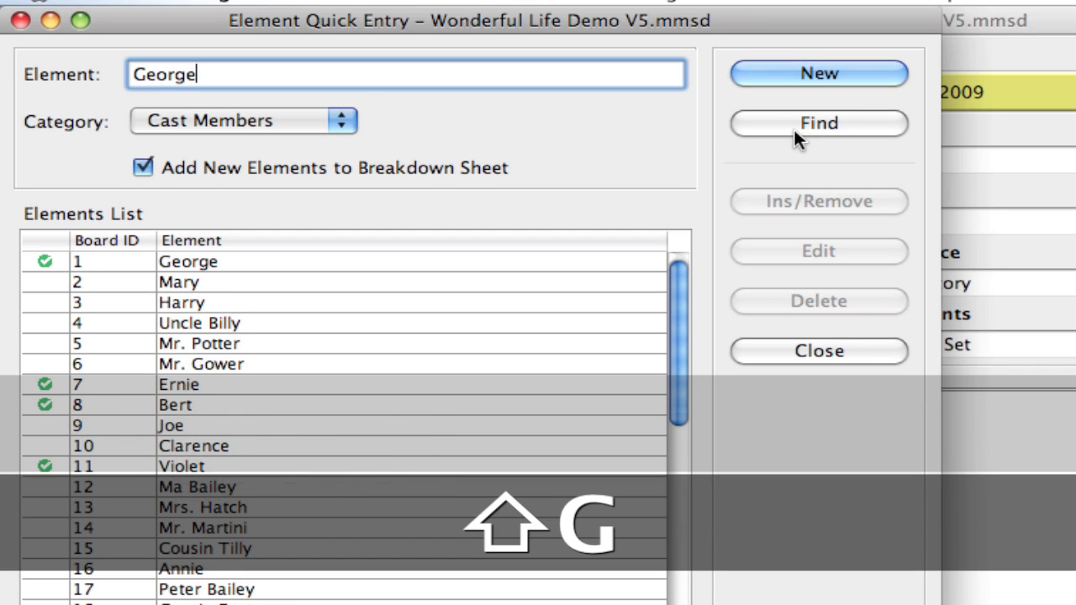
{"action": "left_click", "coordinate": [817, 122]}
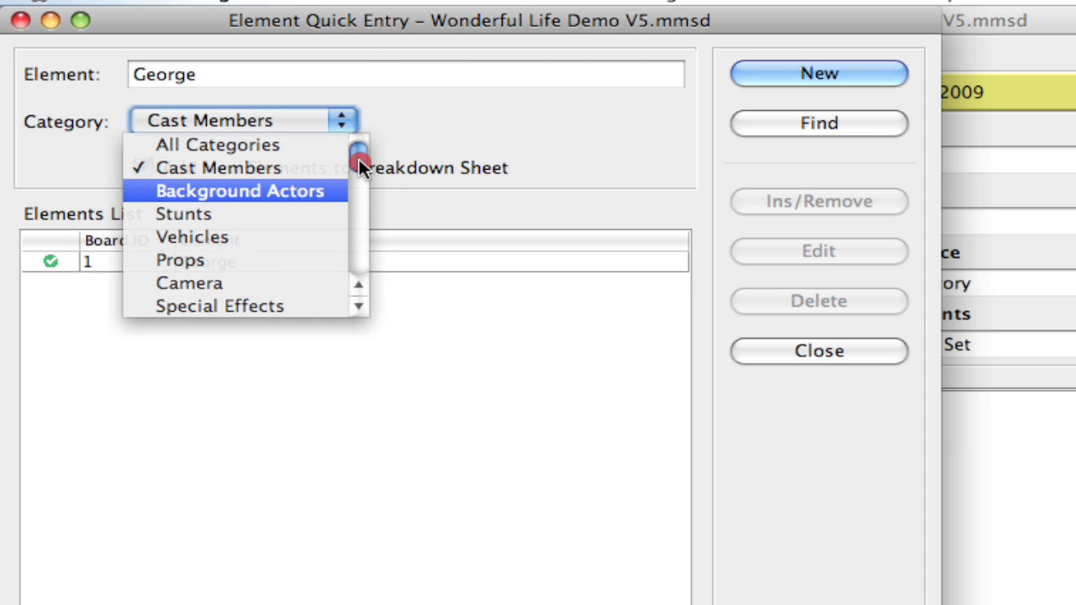
{"action": "mouse_move", "coordinate": [328, 152]}
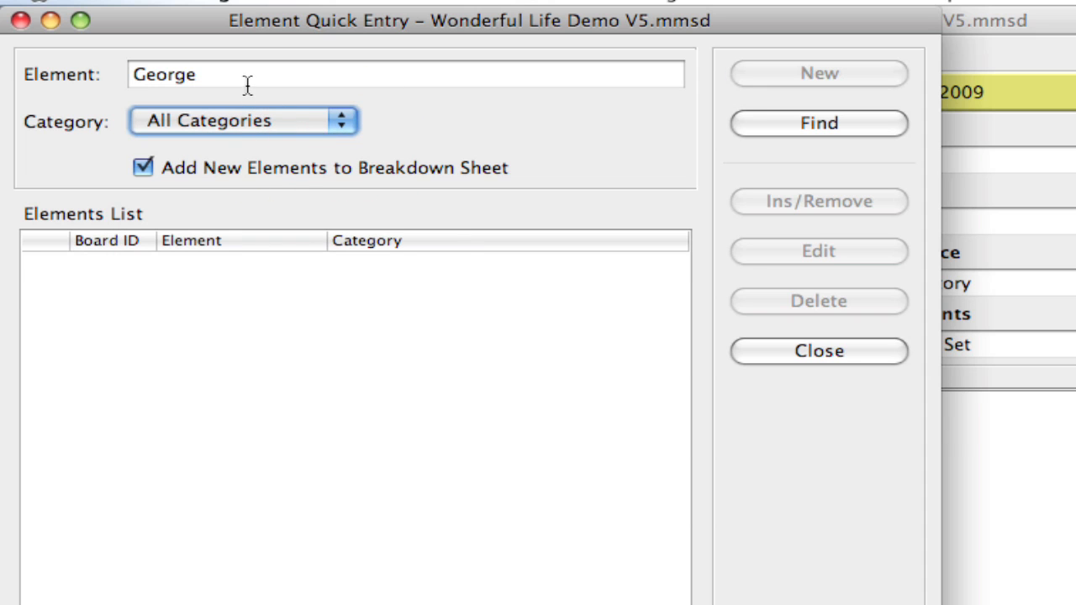
Search All Categories for George and widen the Element column to show full names.
{"action": "left_click", "coordinate": [817, 123]}
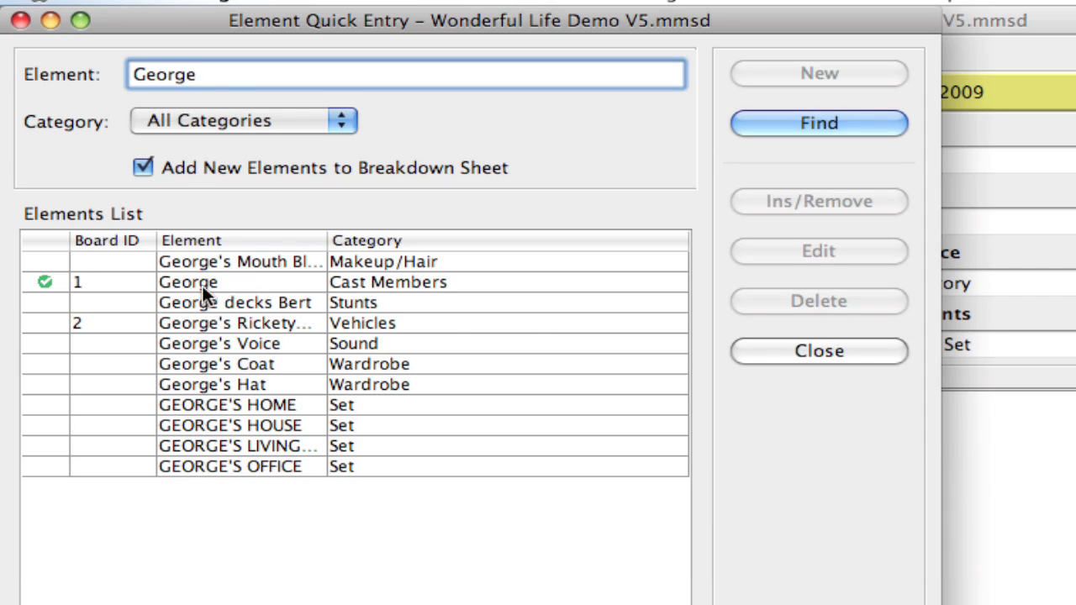
{"action": "left_click_drag", "start_coordinate": [333, 241], "coordinate": [385, 241]}
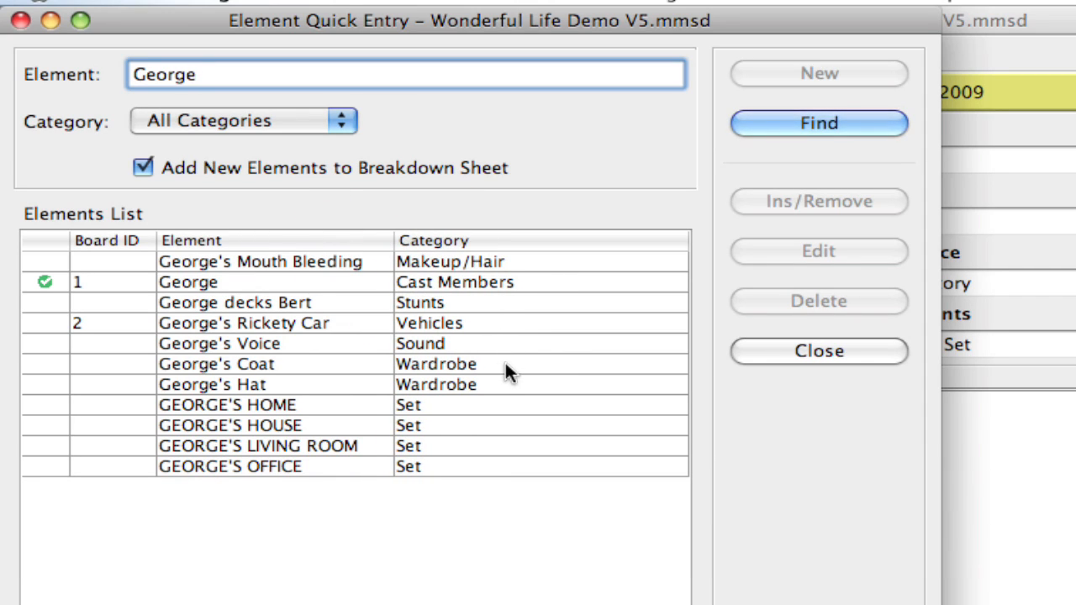
{"action": "mouse_move", "coordinate": [444, 424]}
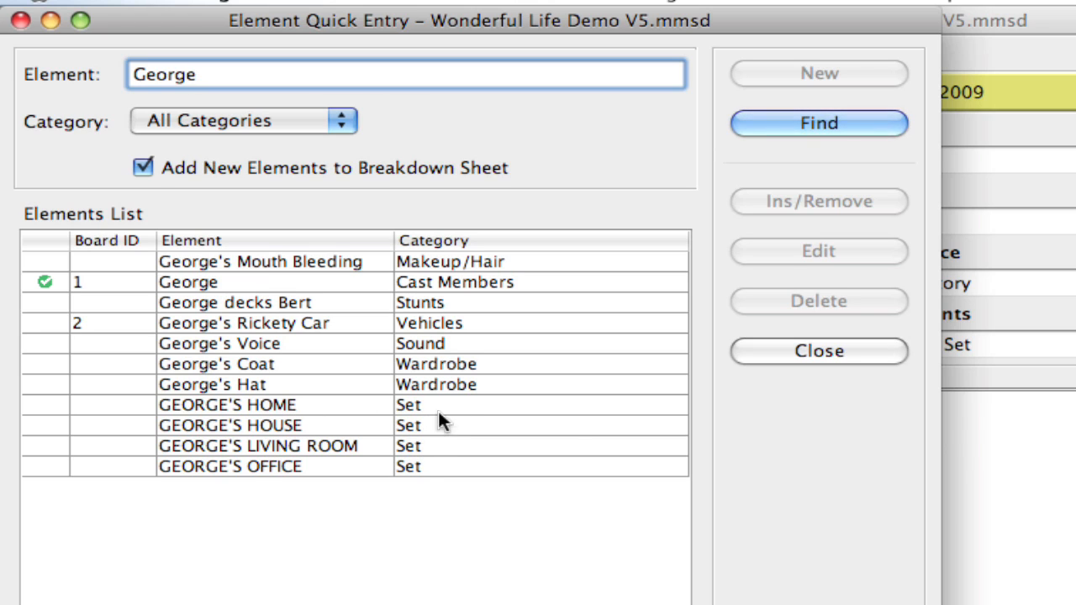
{"action": "mouse_move", "coordinate": [262, 311]}
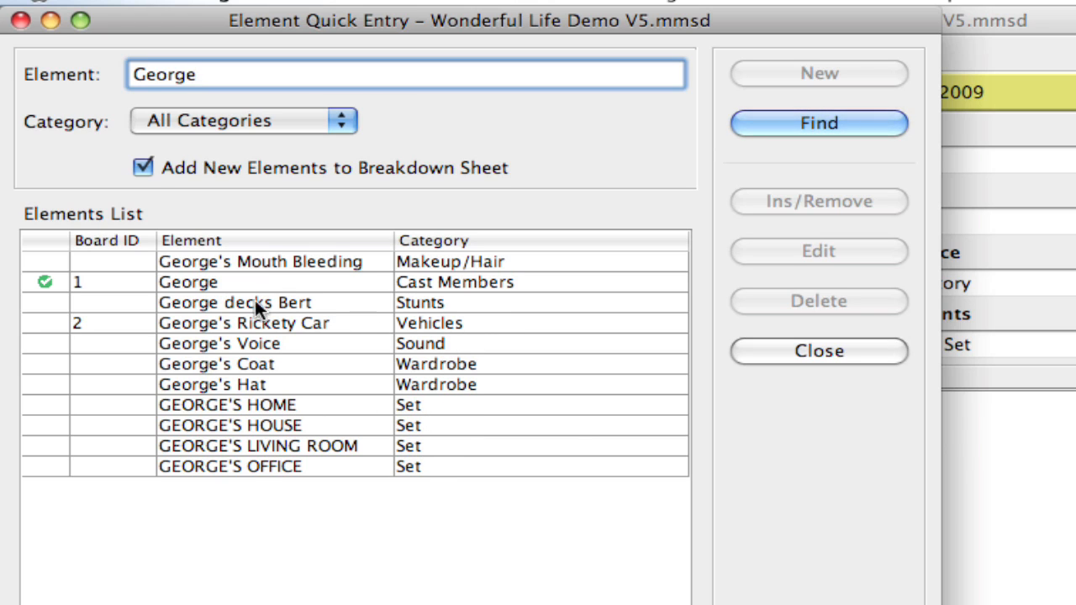
{"action": "mouse_move", "coordinate": [245, 313]}
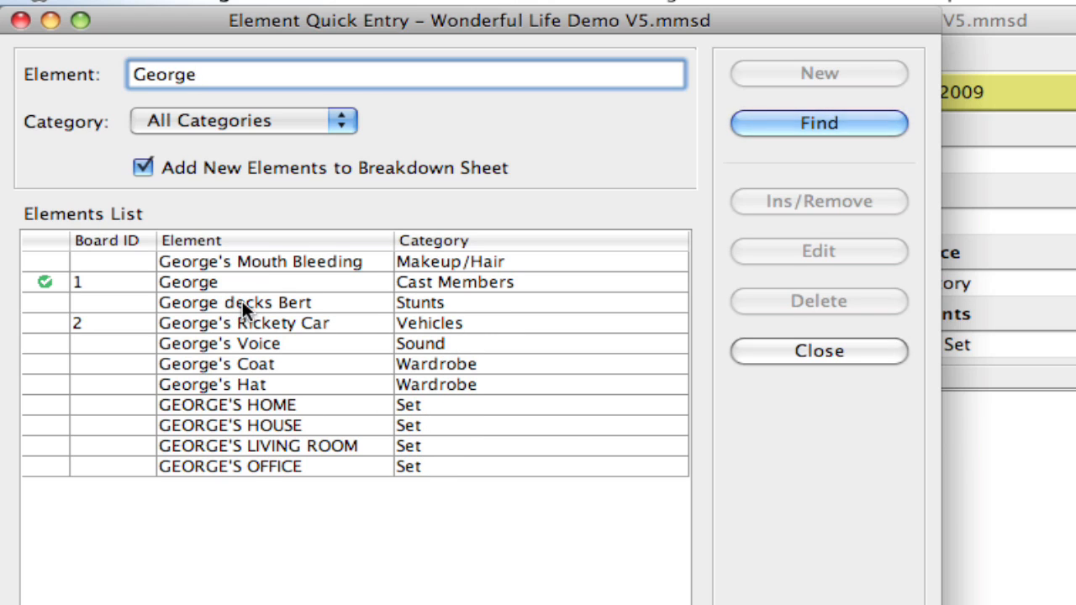
{"action": "mouse_move", "coordinate": [235, 306]}
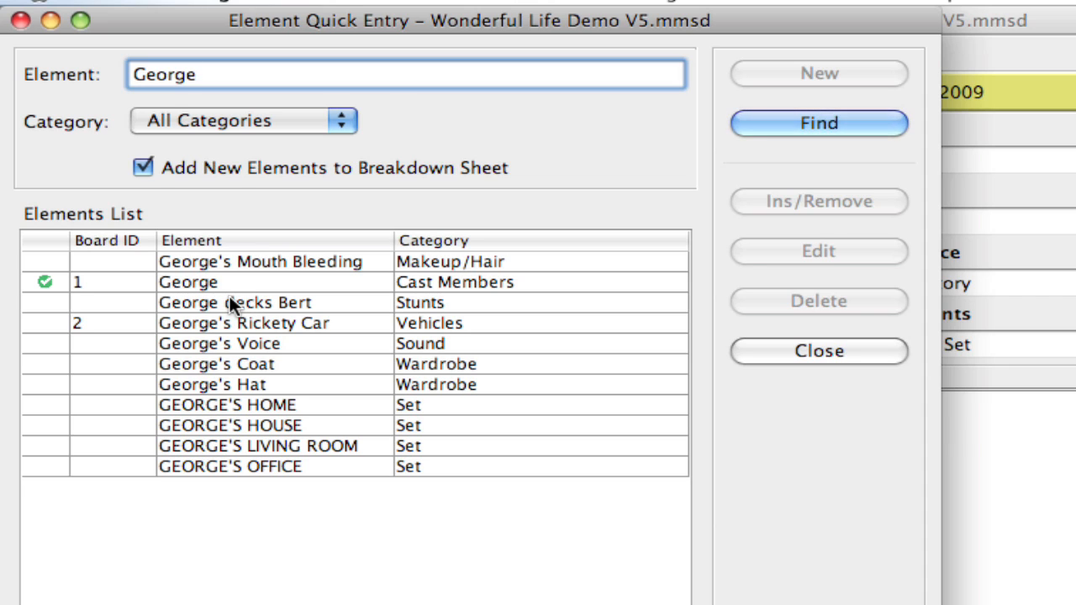
Mark George decks Bert and George's Voice together with George's Mouth Bleeding for adding.
{"action": "left_click", "coordinate": [236, 302]}
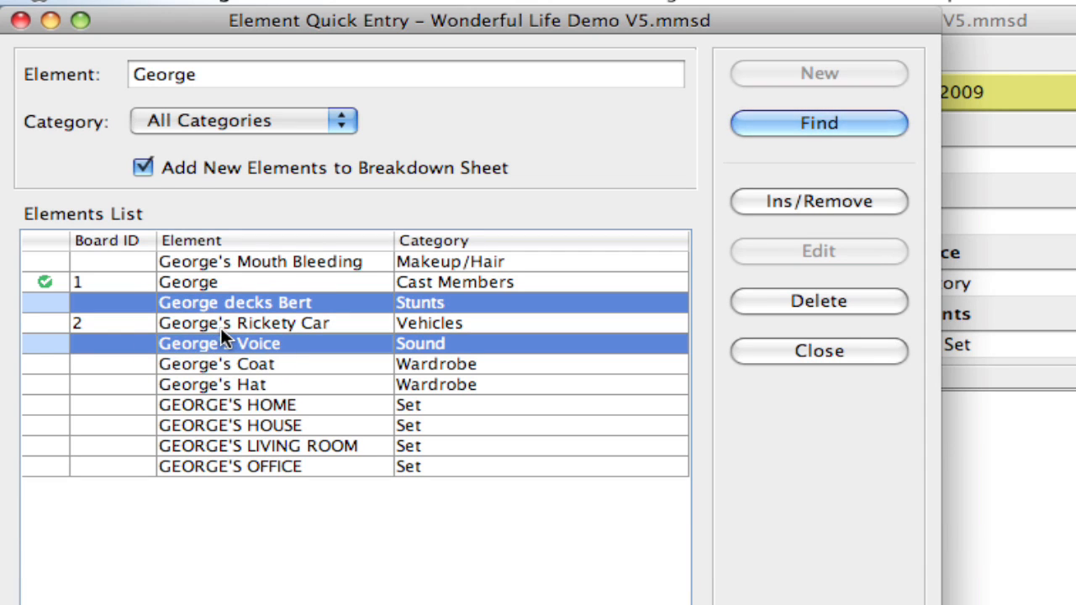
{"action": "left_click", "coordinate": [244, 262]}
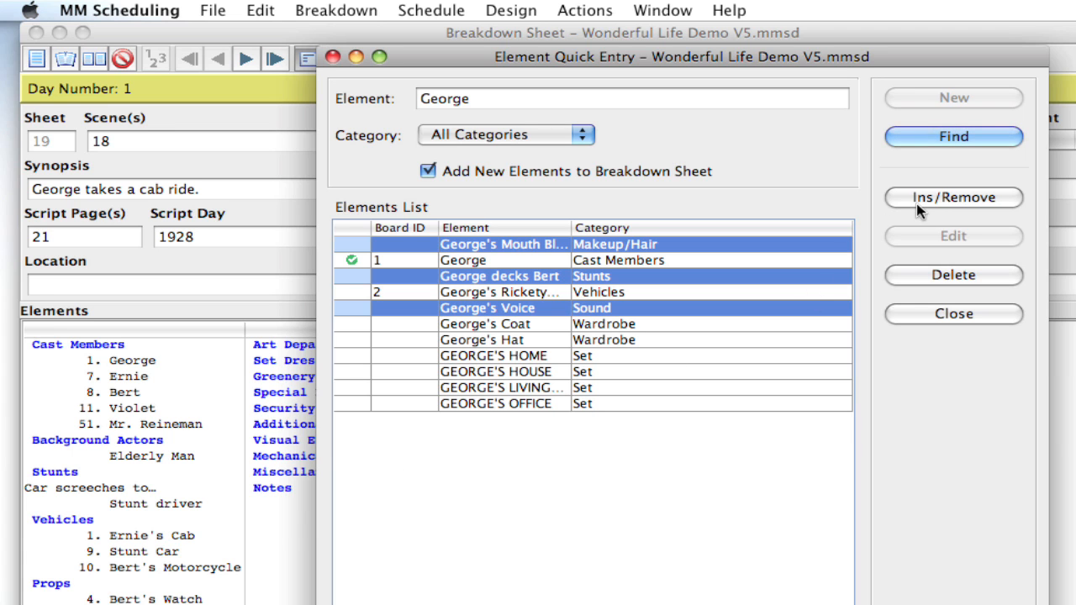
{"action": "left_click", "coordinate": [953, 199]}
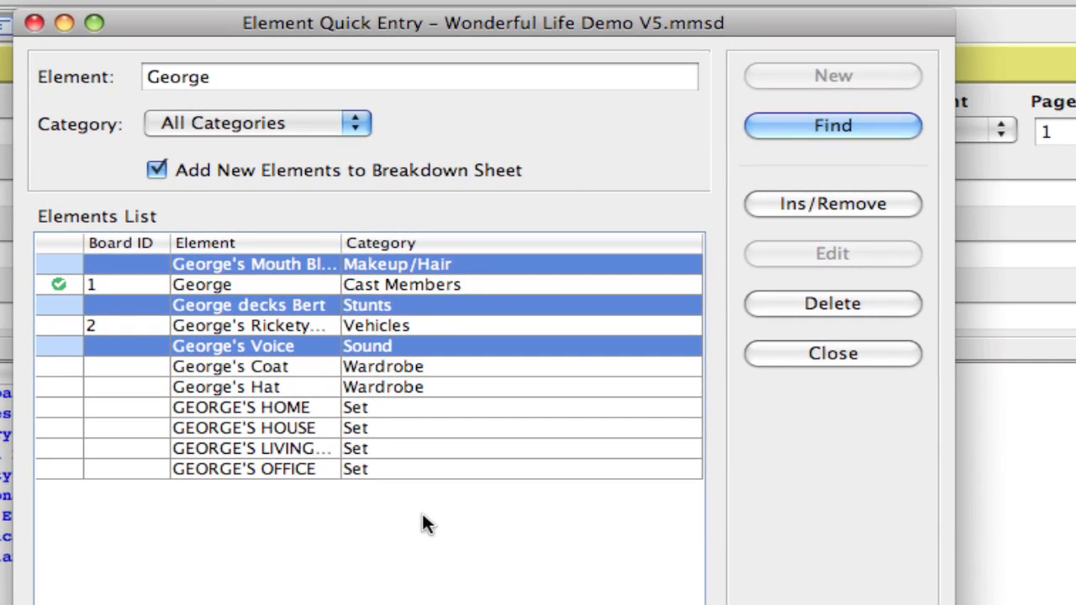
{"action": "left_click", "coordinate": [230, 366]}
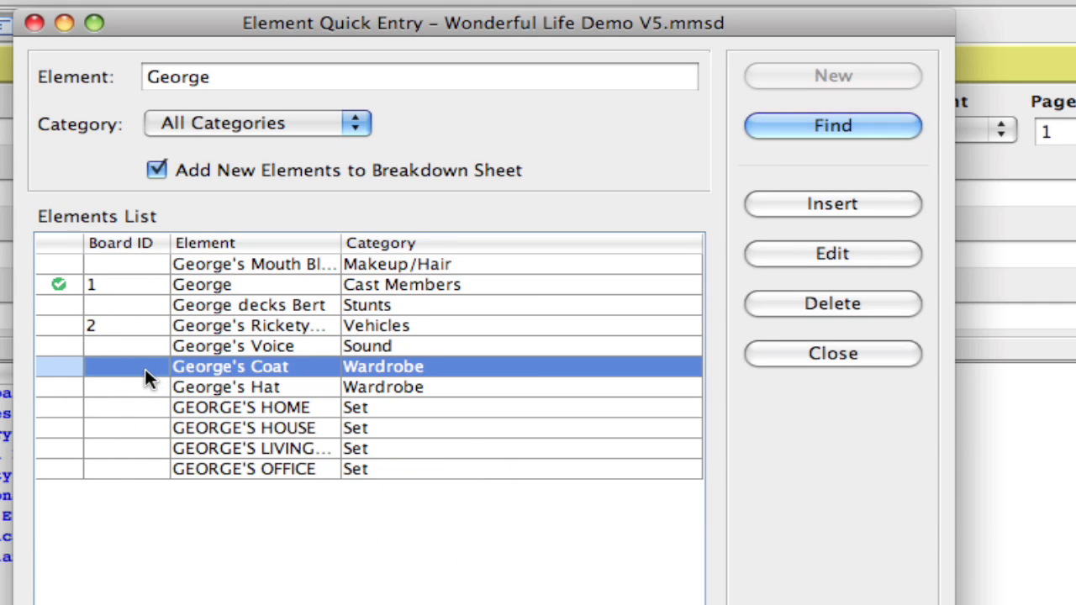
{"action": "left_click", "coordinate": [830, 252]}
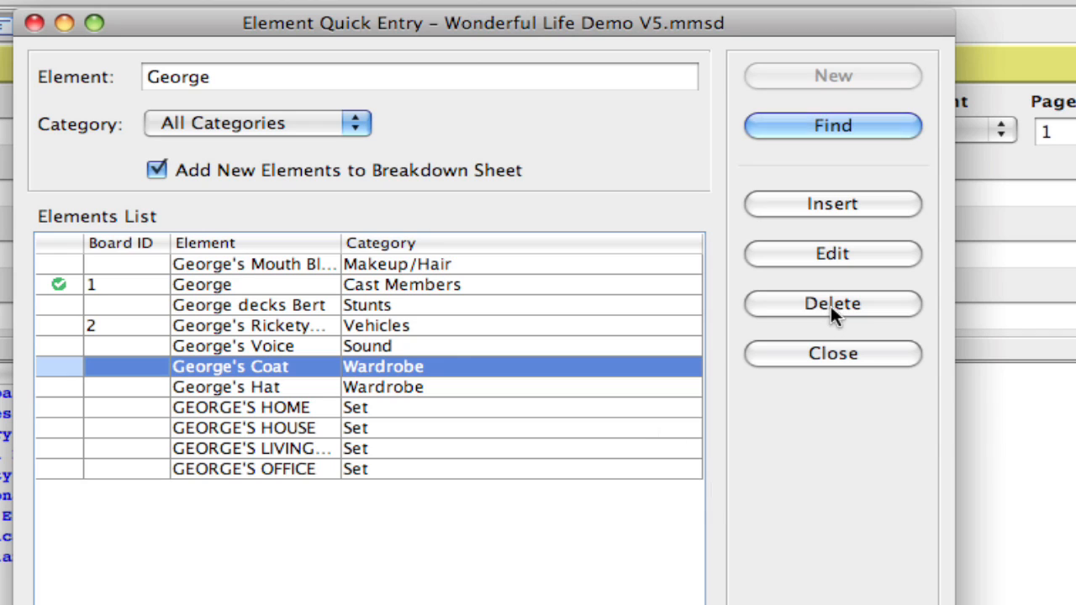
{"action": "mouse_move", "coordinate": [832, 306]}
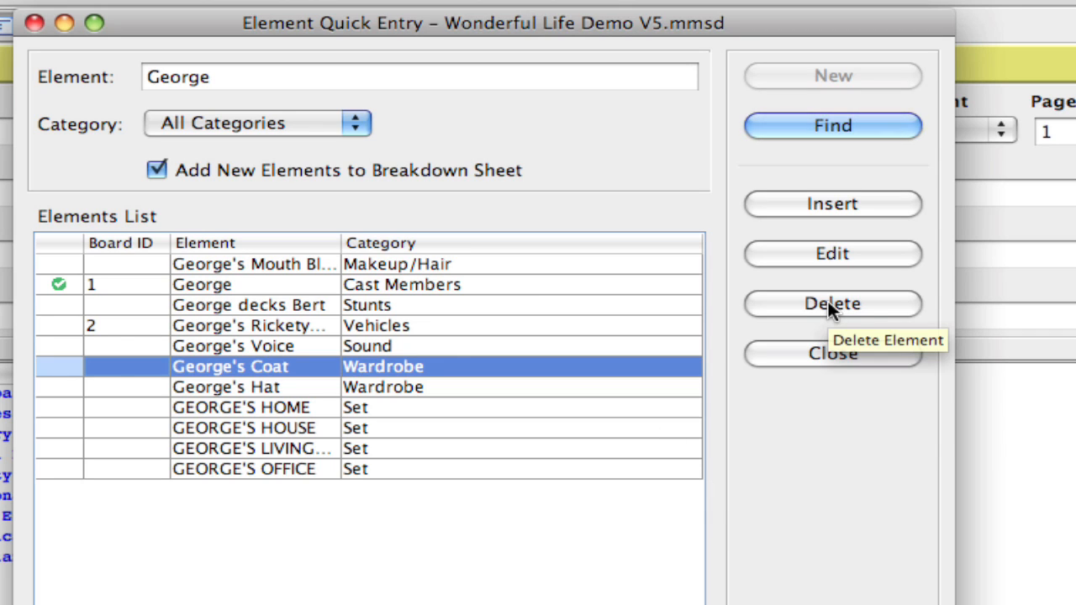
{"action": "mouse_move", "coordinate": [234, 326]}
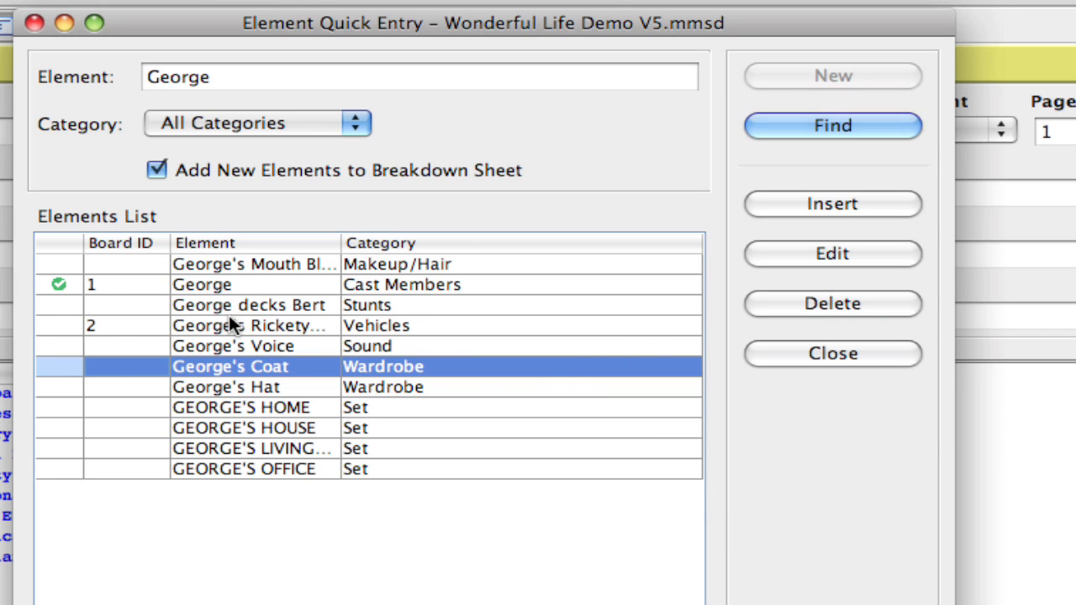
{"action": "left_click", "coordinate": [226, 387]}
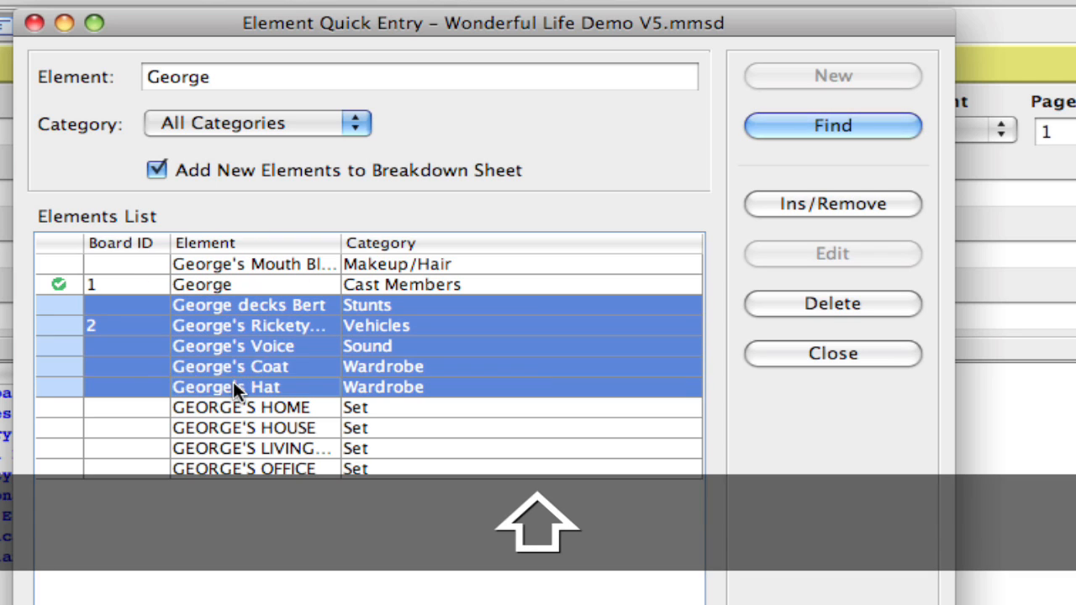
{"action": "left_click", "coordinate": [831, 303]}
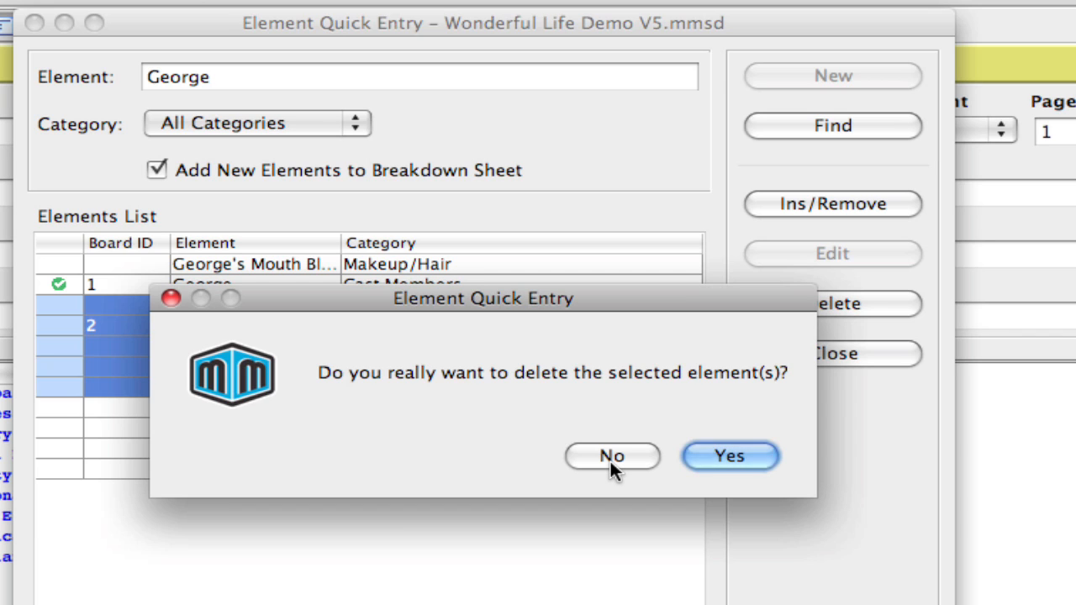
{"action": "left_click", "coordinate": [612, 456]}
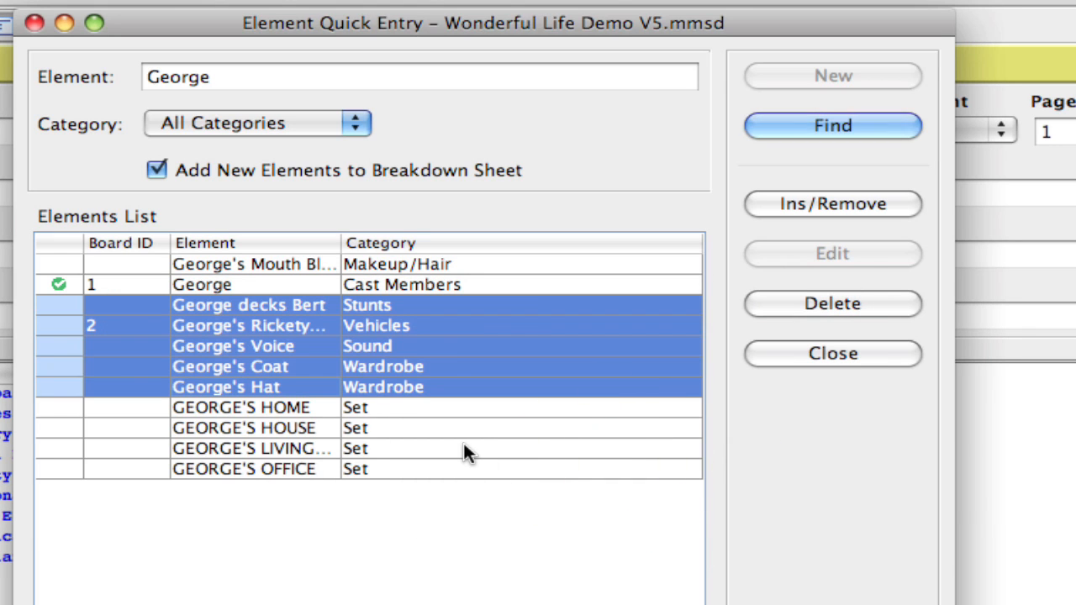
{"action": "left_click", "coordinate": [830, 303]}
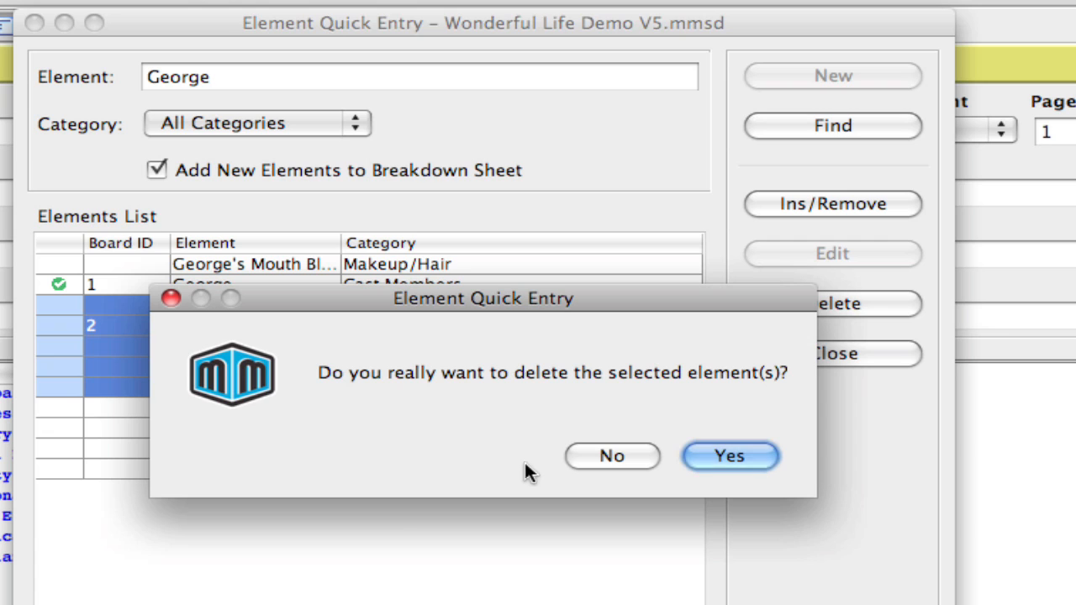
{"action": "mouse_move", "coordinate": [603, 458]}
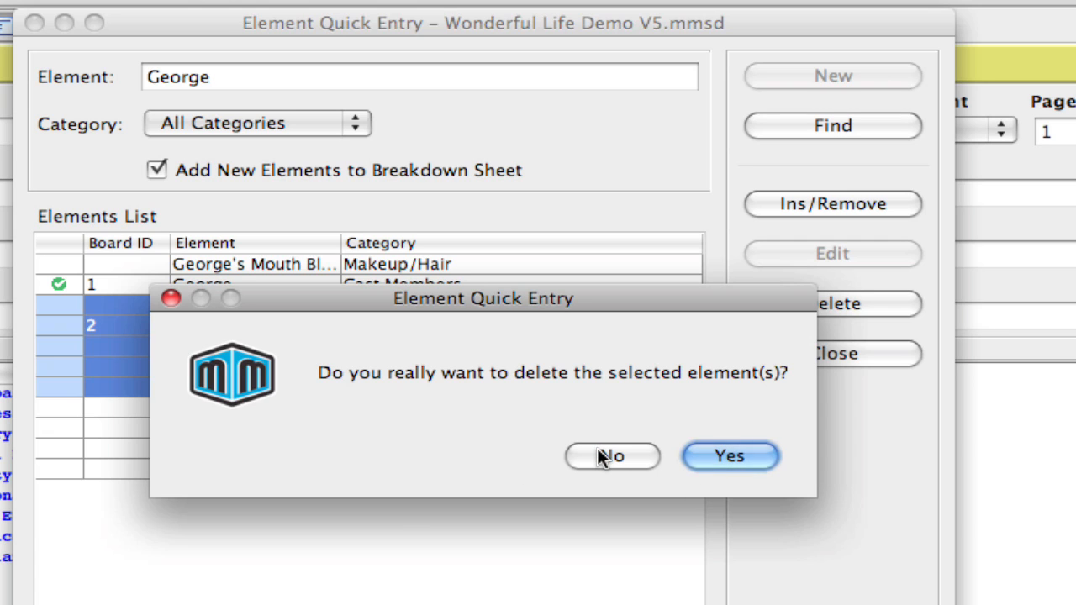
{"action": "left_click", "coordinate": [613, 456]}
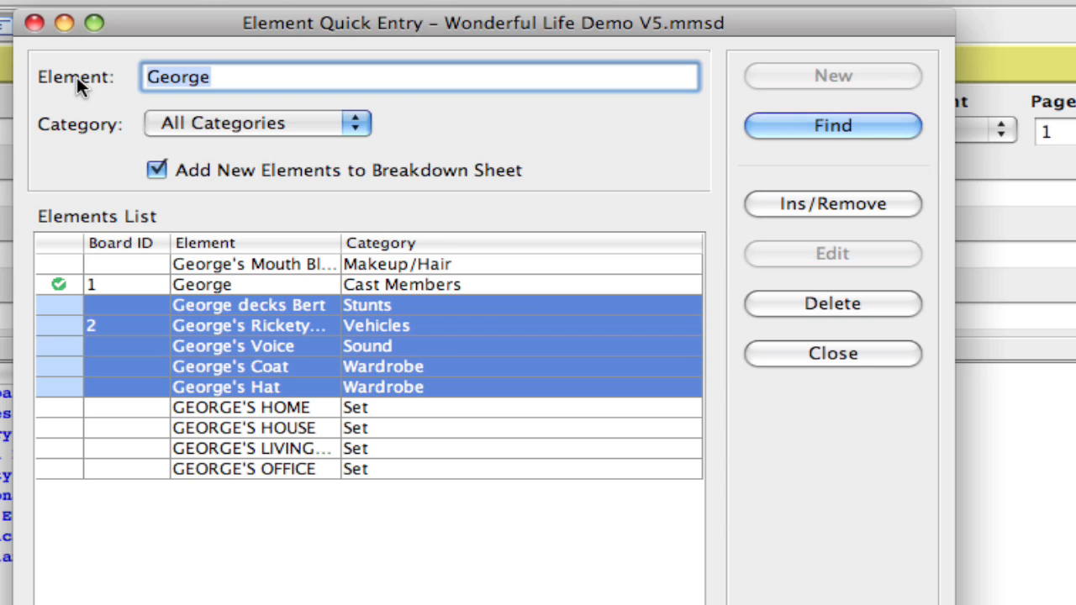
Jump the list to Cast Members with 'c:', then clear it and jump to Props with 'p:'.
{"action": "type", "text": "c"}
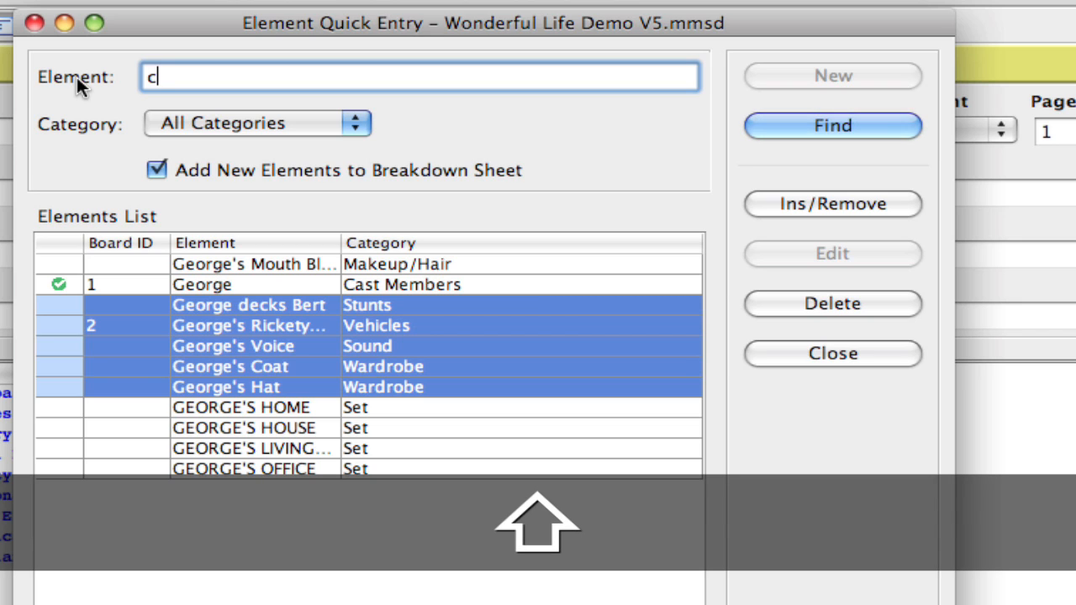
{"action": "type", "text": ":"}
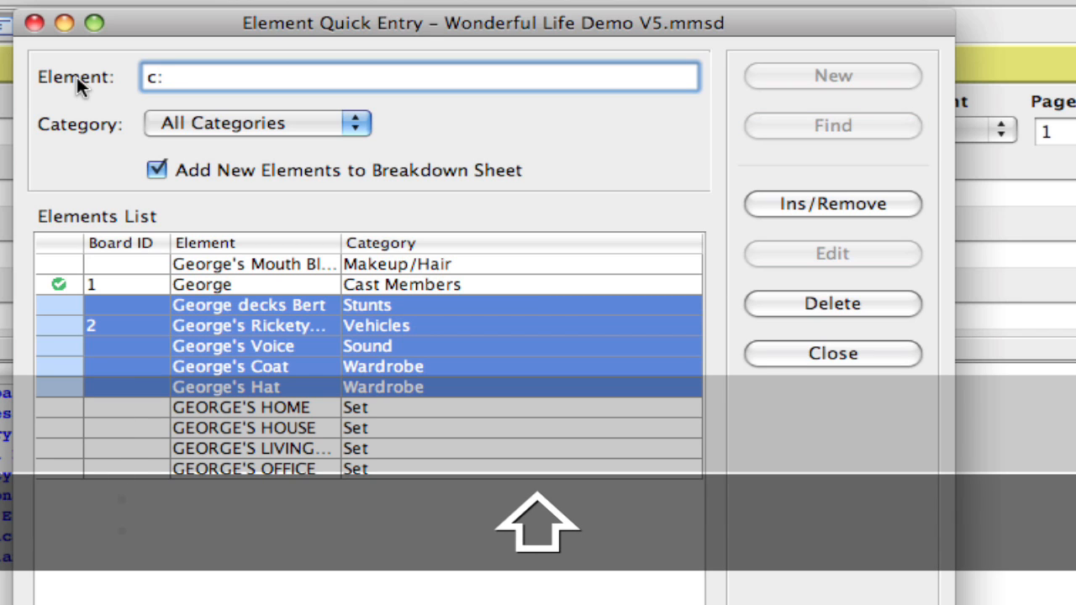
{"action": "left_click", "coordinate": [256, 123]}
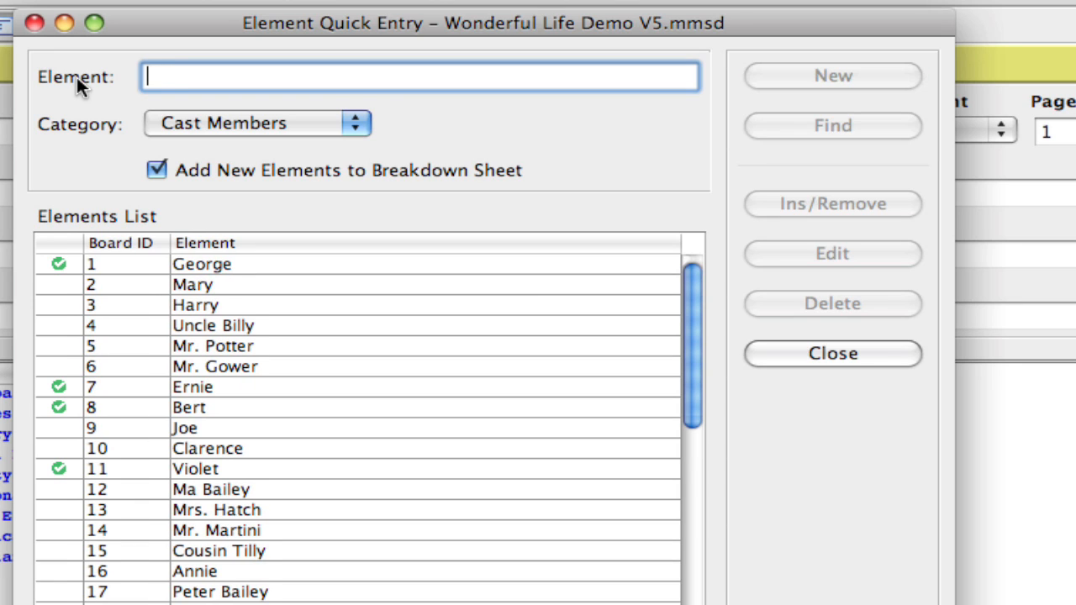
{"action": "type", "text": "p"}
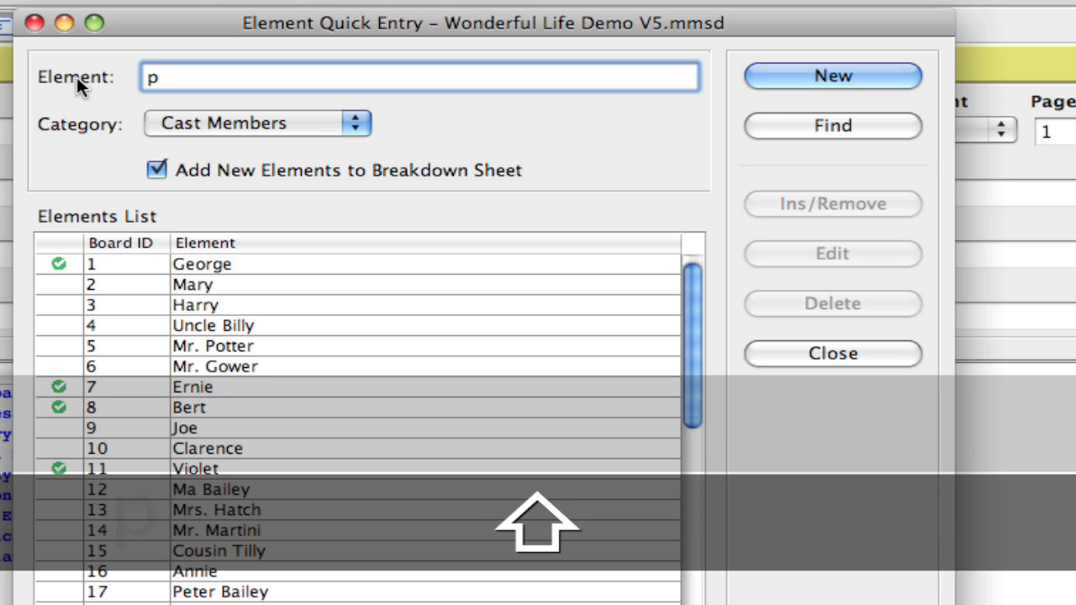
{"action": "type", "text": ":"}
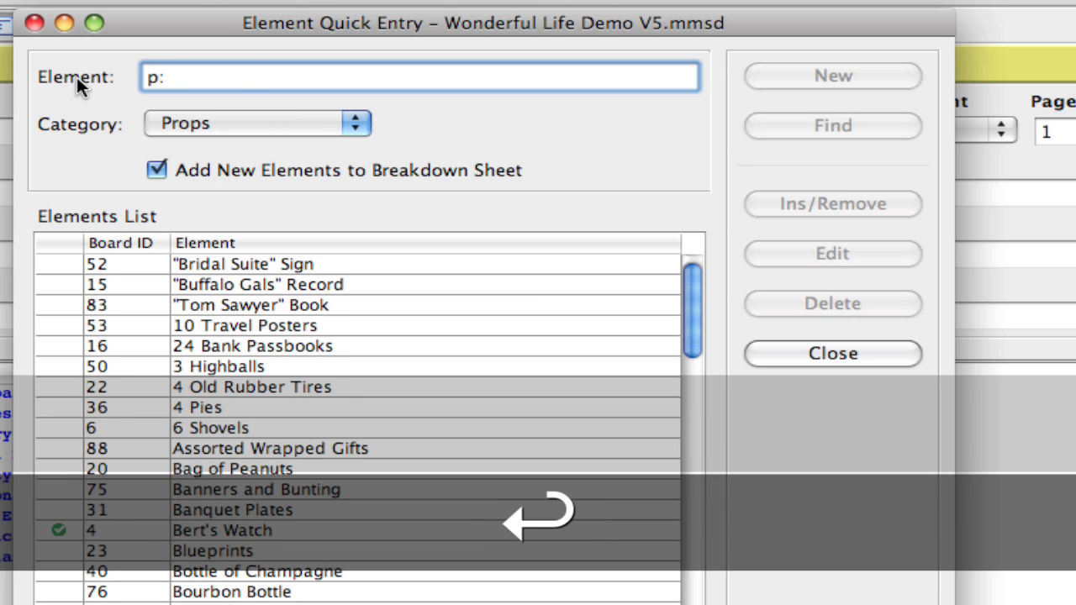